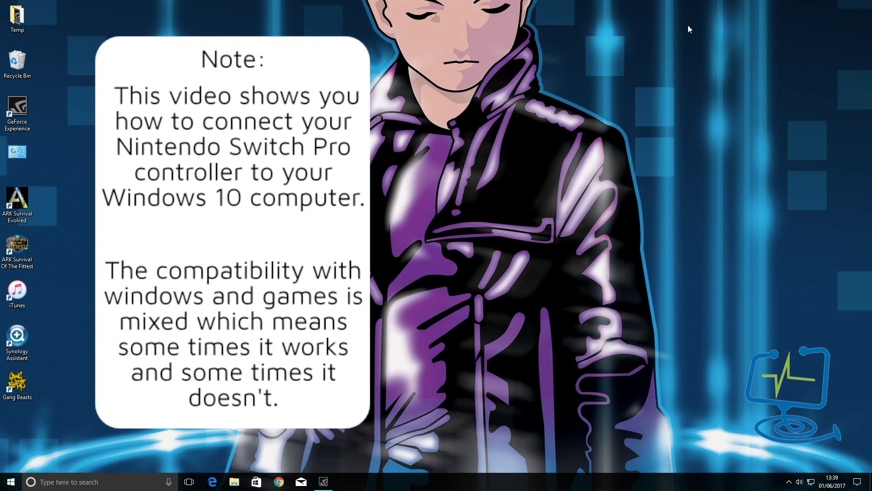
mouse_move(448, 142)
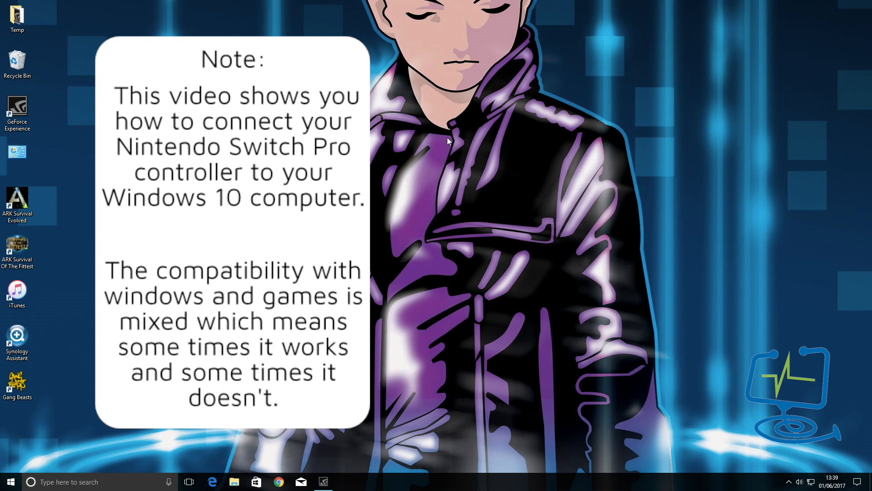
mouse_move(370, 219)
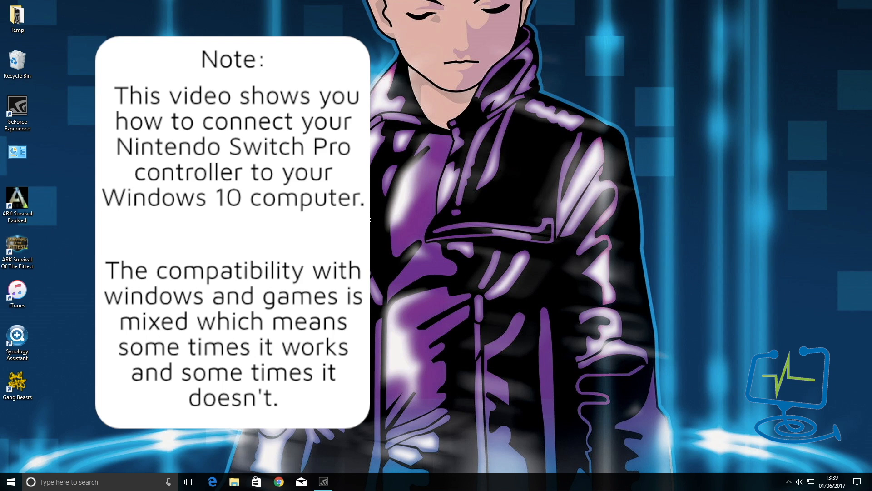
mouse_move(616, 412)
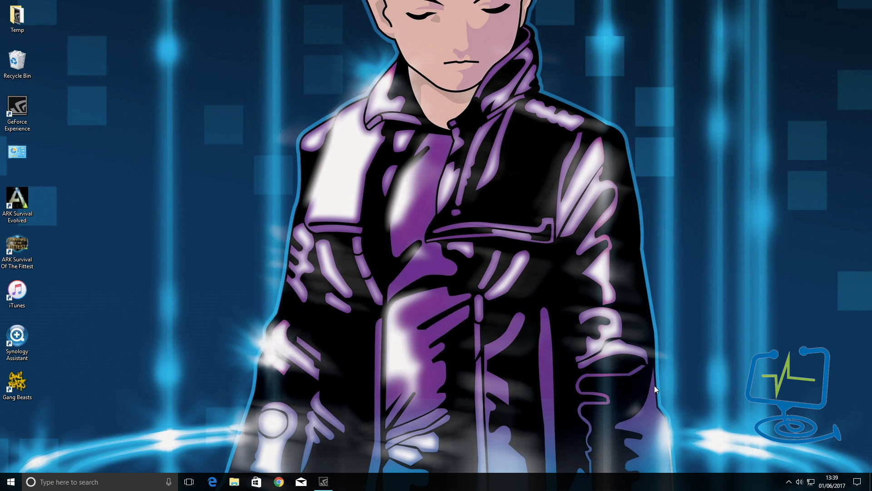
mouse_move(856, 473)
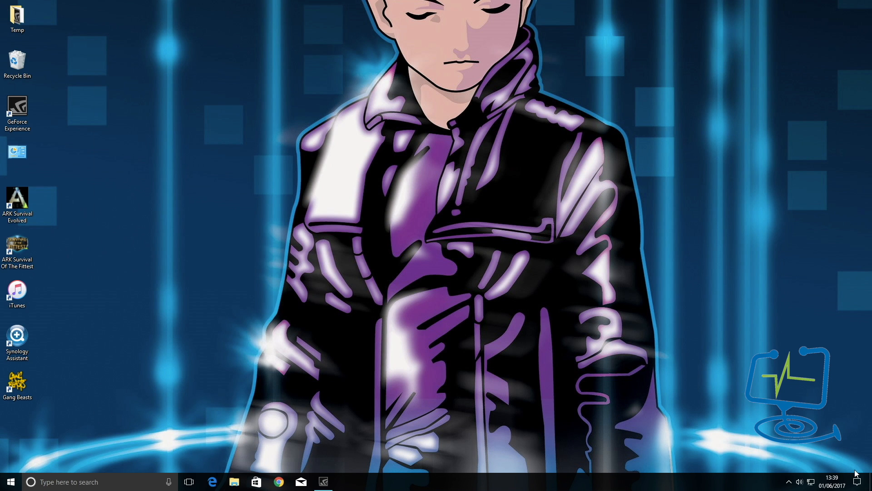
Open Windows Settings via the quick actions panel and search for "bluet".
click(863, 481)
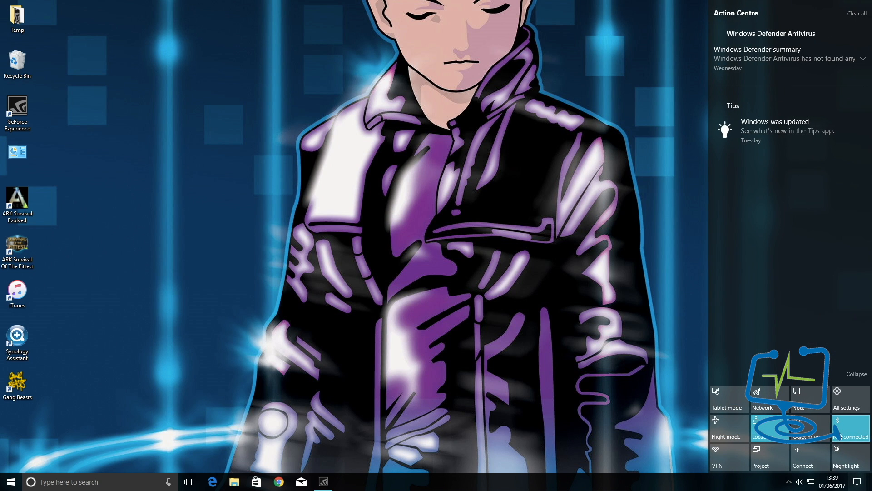
mouse_move(850, 429)
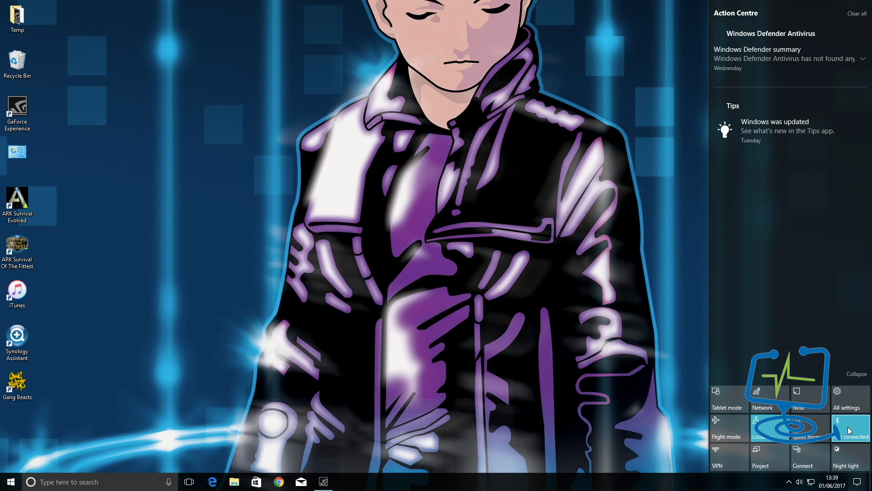
mouse_move(608, 418)
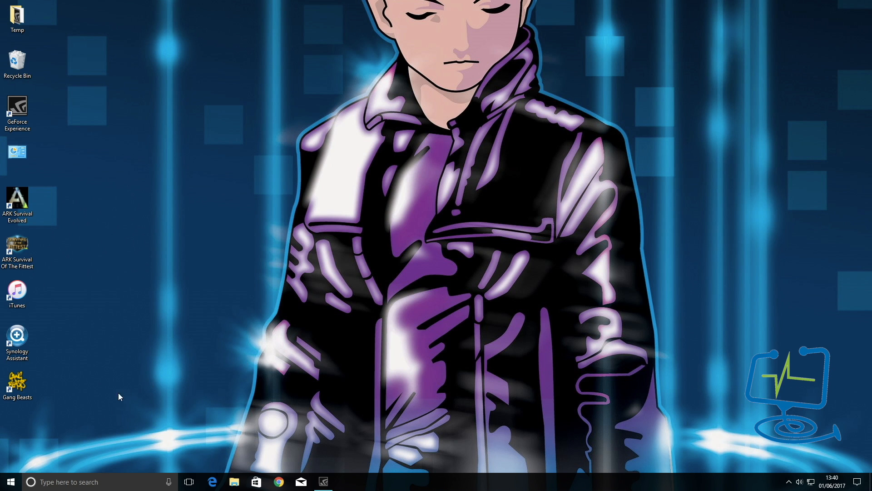
click(9, 481)
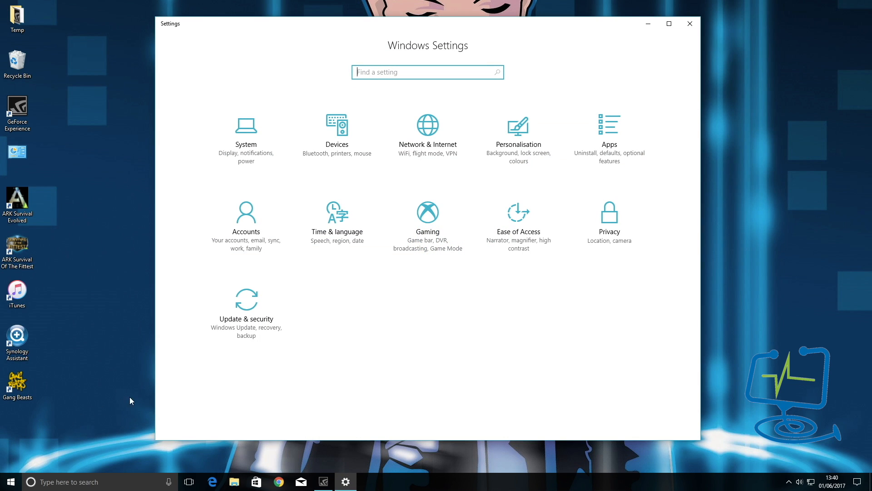
text(b)
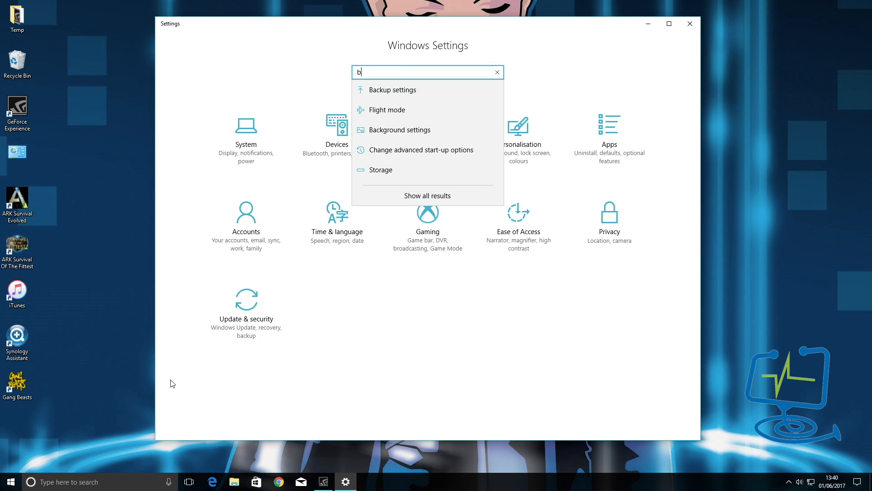
text(lue)
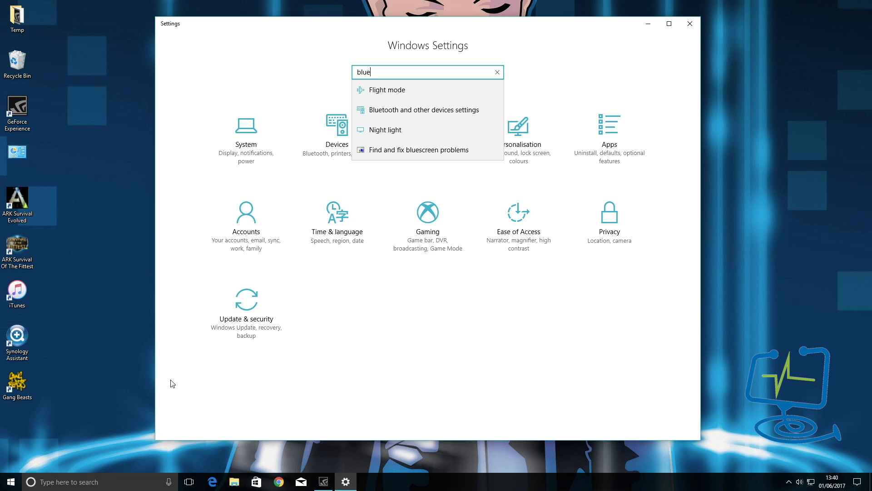
text(t)
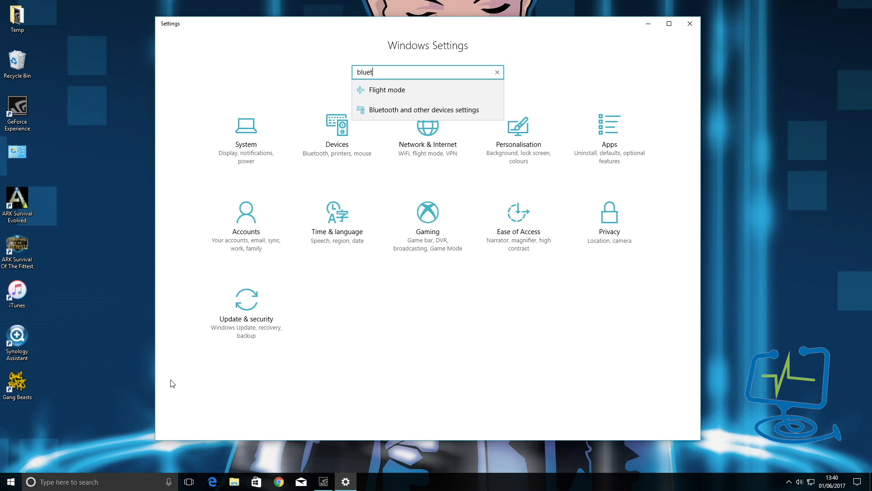
mouse_move(409, 109)
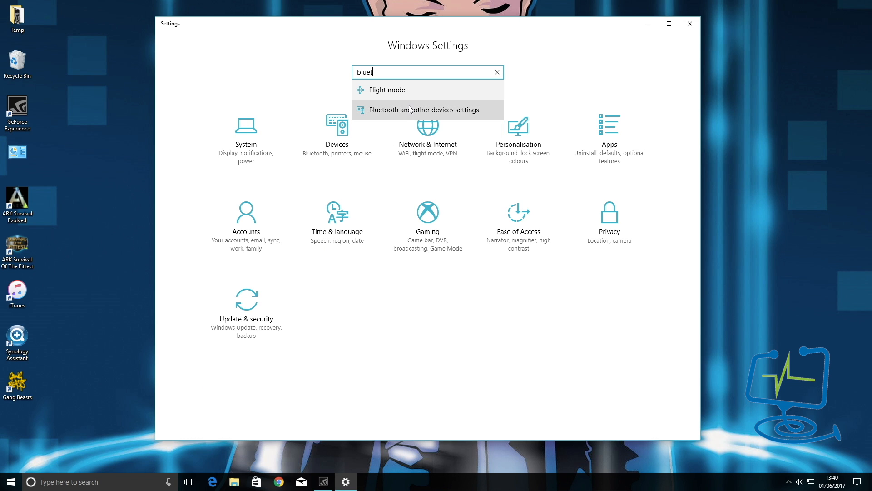
Select the Bluetooth and other devices settings suggestion to show the Bluetooth page.
click(425, 110)
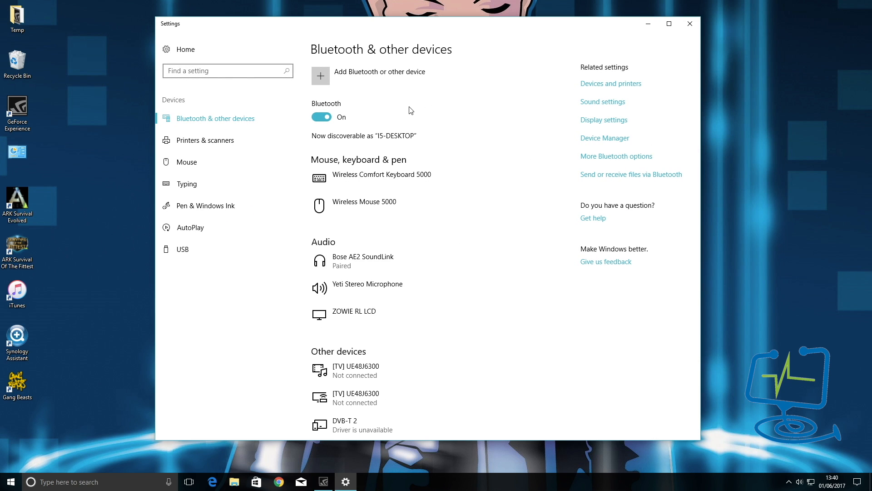
mouse_move(368, 143)
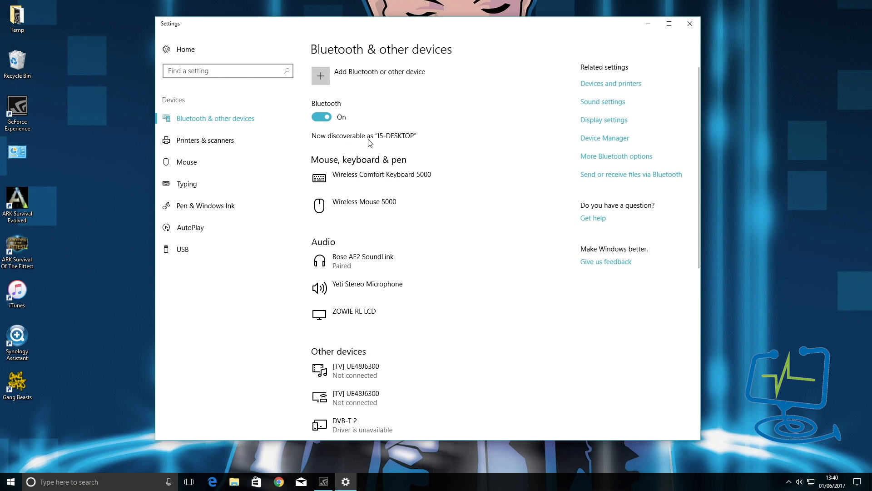
mouse_move(394, 144)
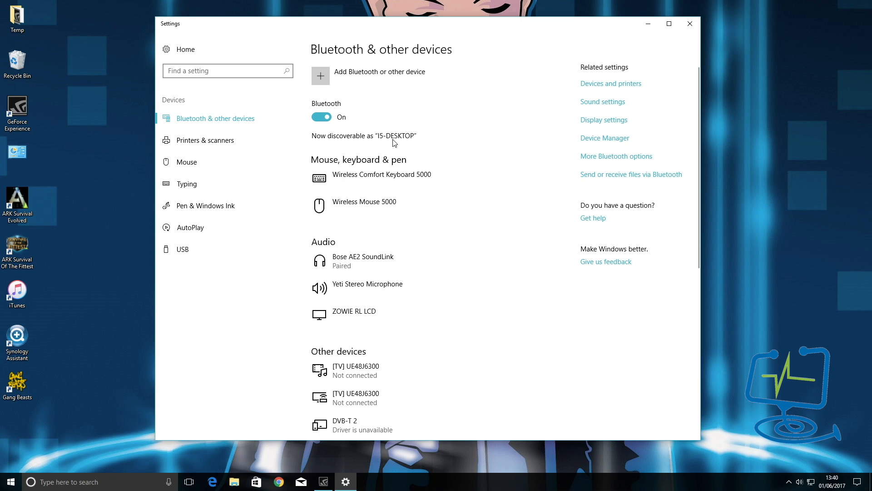
mouse_move(328, 140)
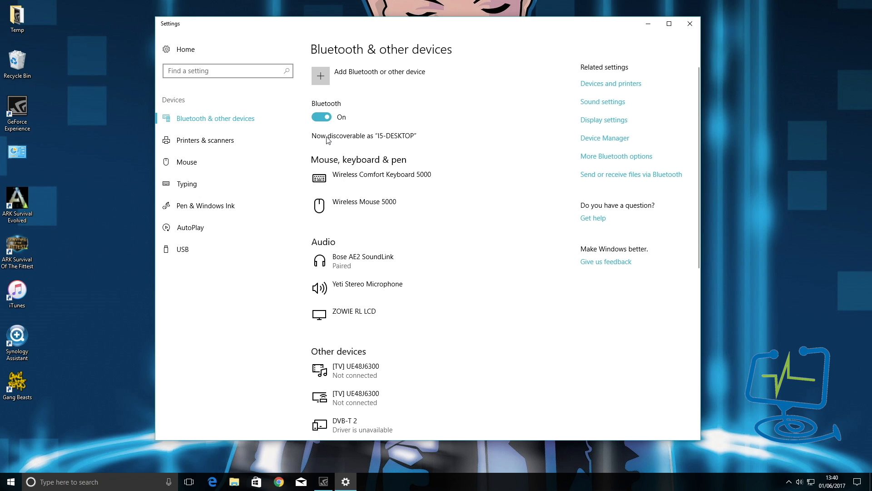
mouse_move(360, 94)
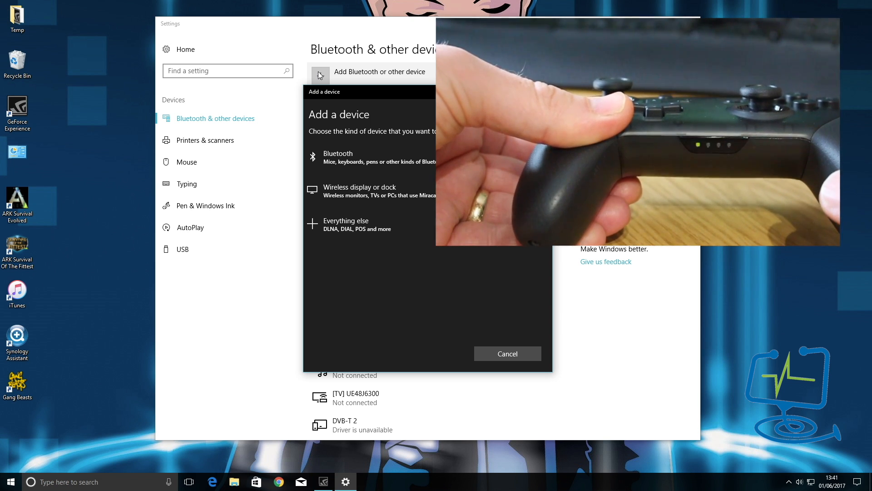
mouse_move(718, 296)
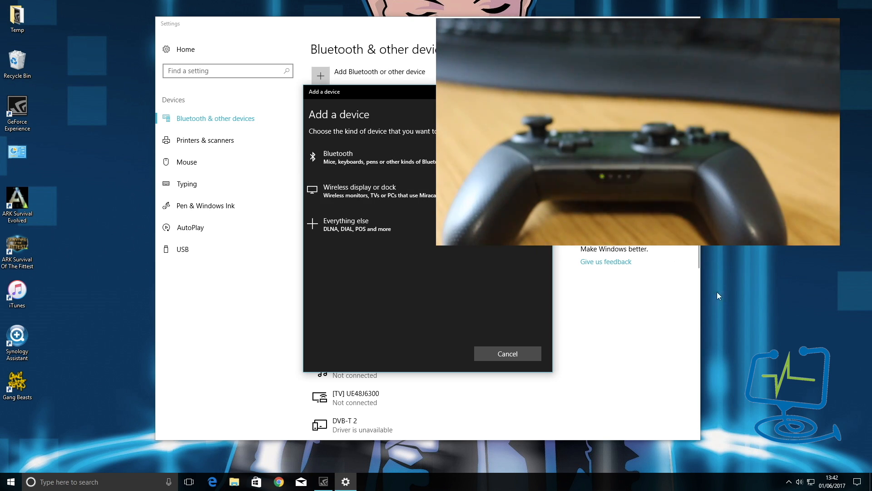
mouse_move(372, 152)
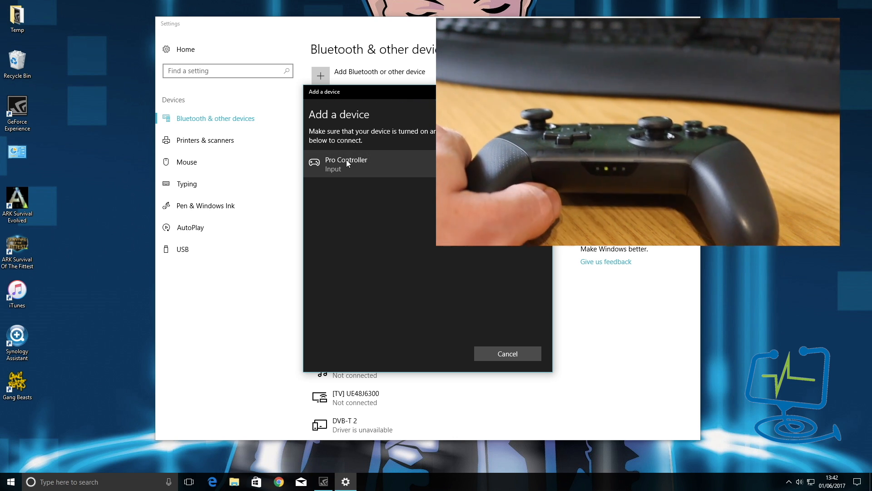
Pair the discovered Pro Controller and finish the add-device set-up with Done.
click(346, 164)
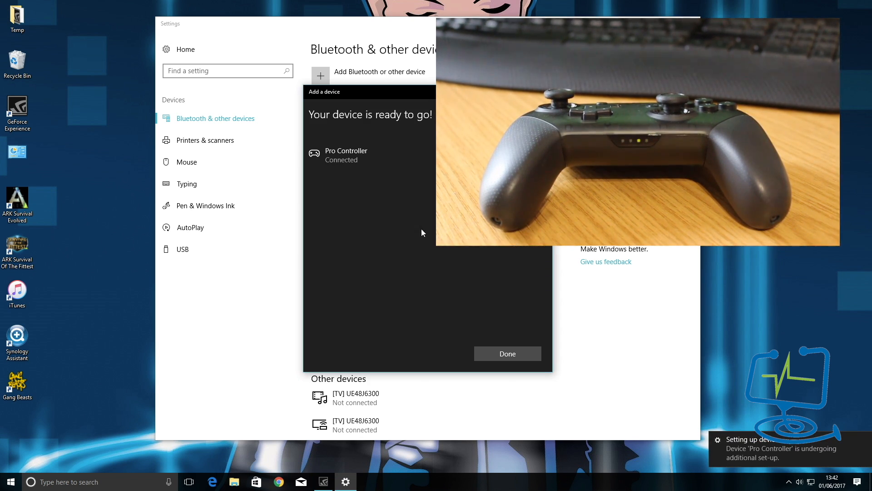
mouse_move(742, 454)
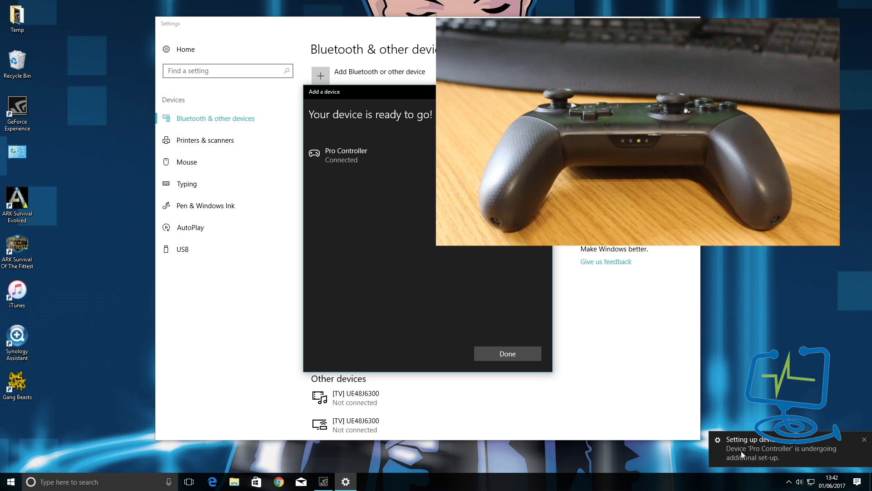
mouse_move(650, 391)
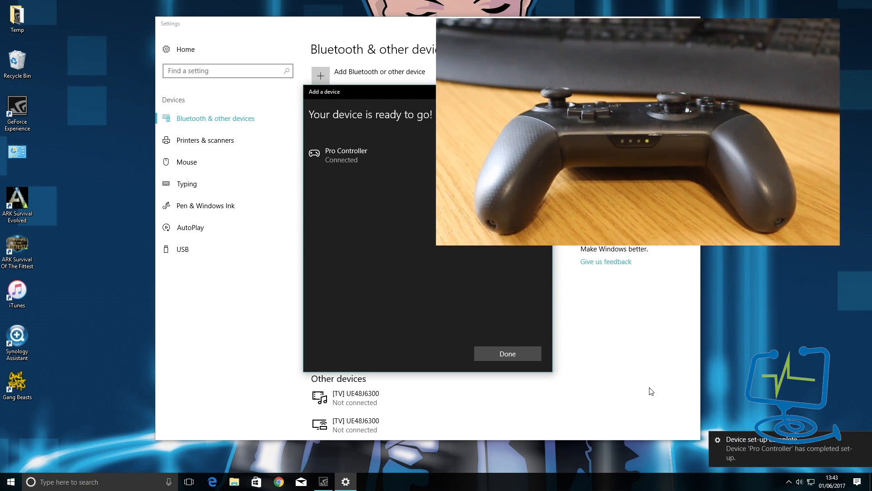
click(507, 354)
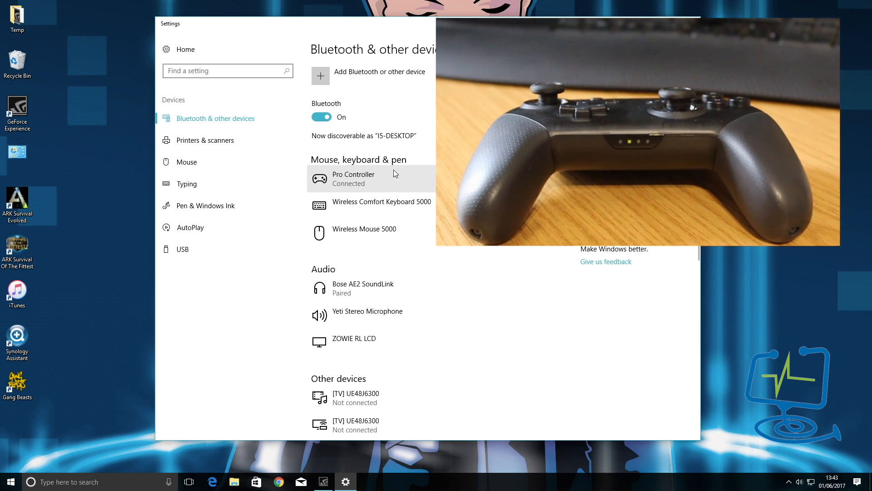
mouse_move(391, 180)
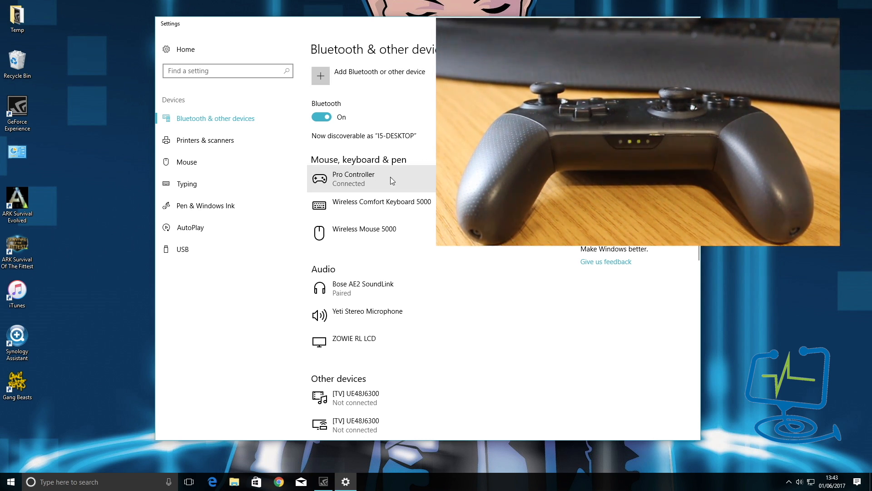
mouse_move(390, 180)
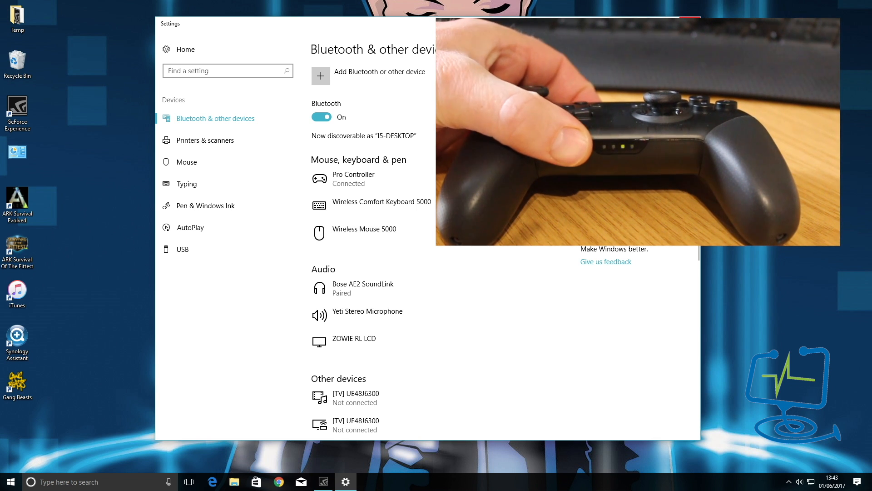